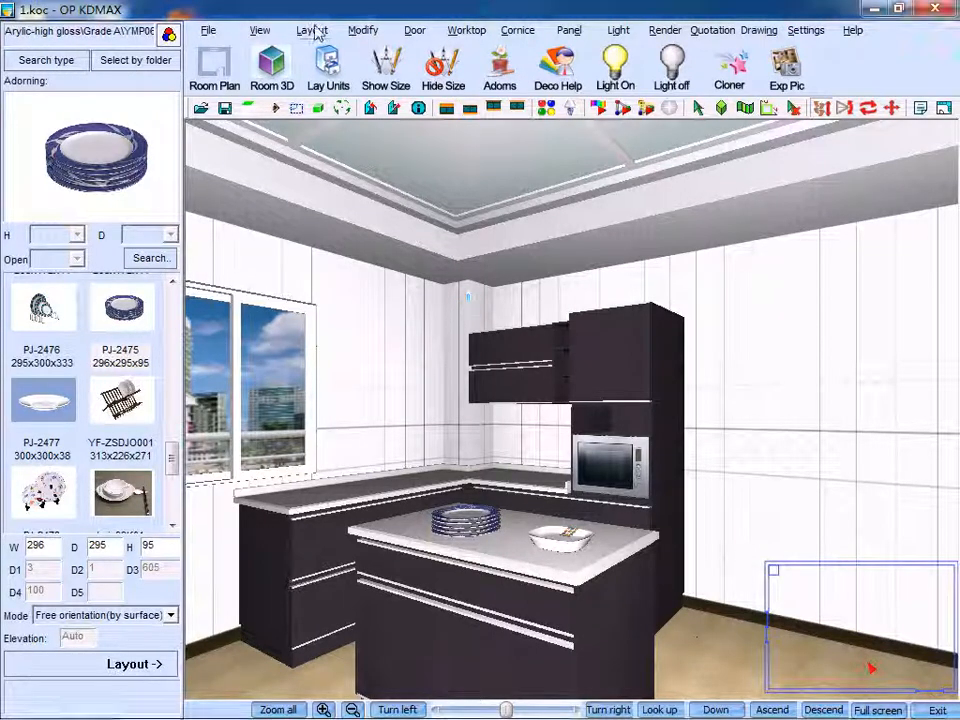
Show the Layout menu's hide commands over the 3D kitchen view
{"action": "left_click", "coordinate": [312, 30]}
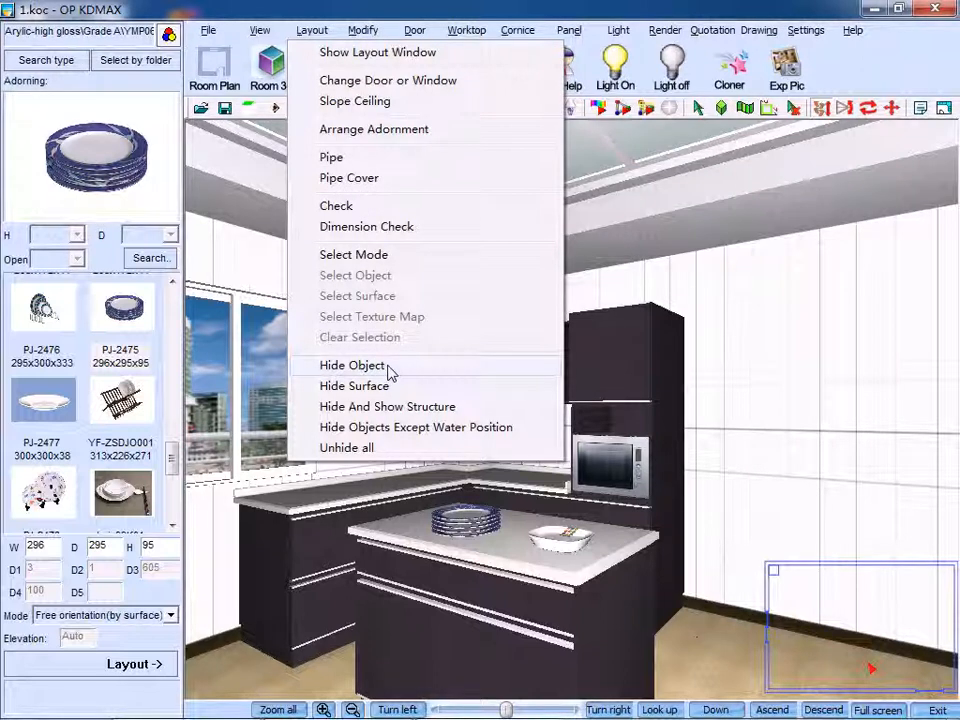
{"action": "mouse_move", "coordinate": [388, 406]}
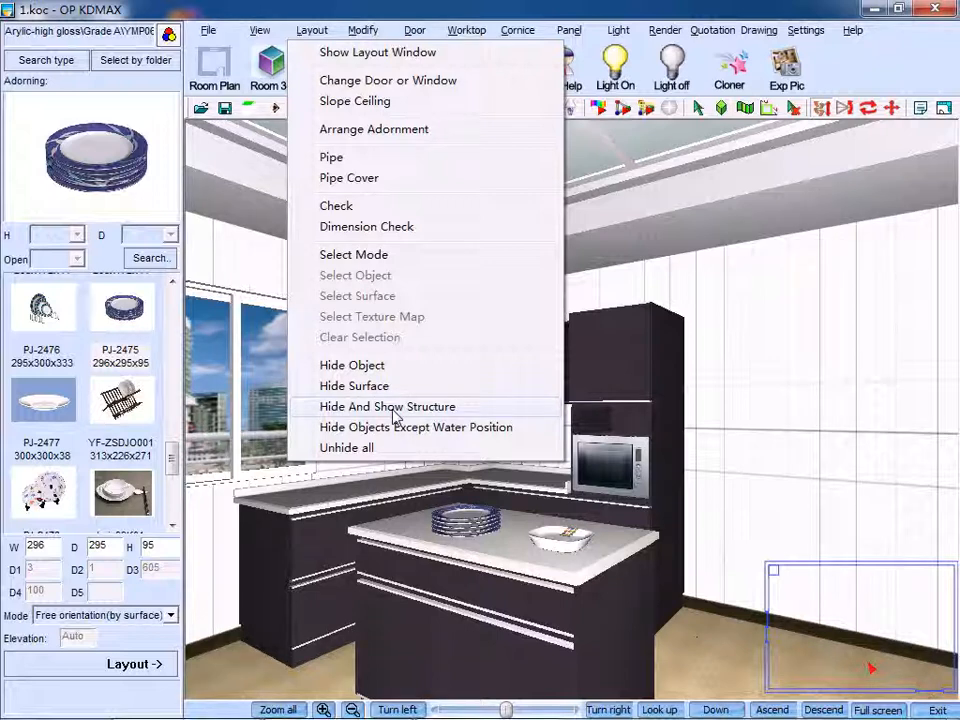
{"action": "mouse_move", "coordinate": [416, 428]}
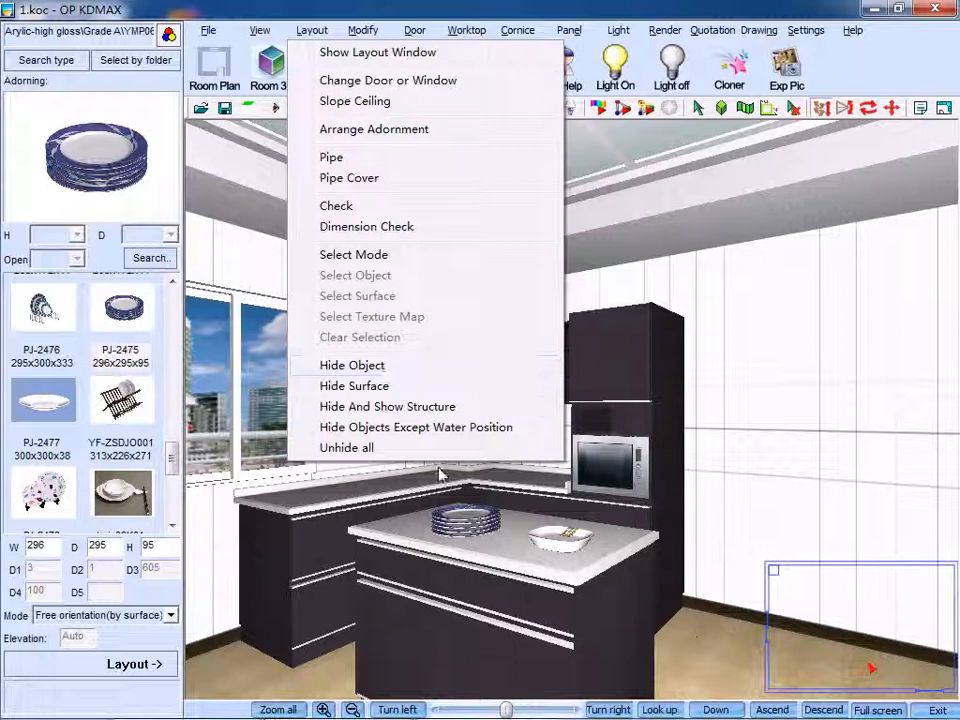
{"action": "mouse_move", "coordinate": [496, 476]}
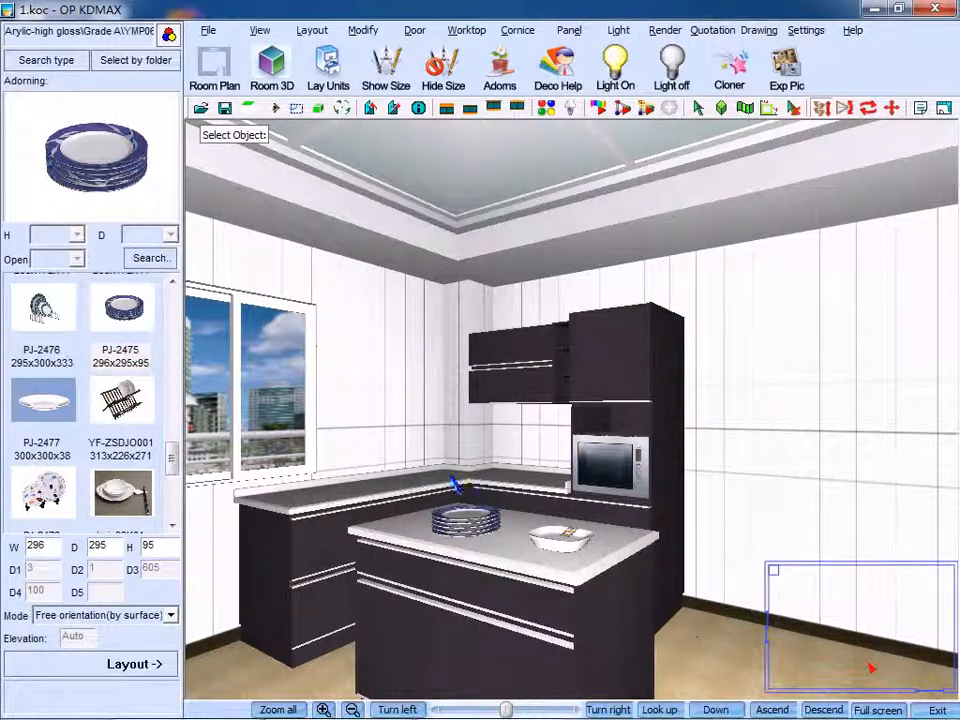
Hide the kitchen island with its dishes from the 3D view
{"action": "left_click", "coordinate": [456, 486]}
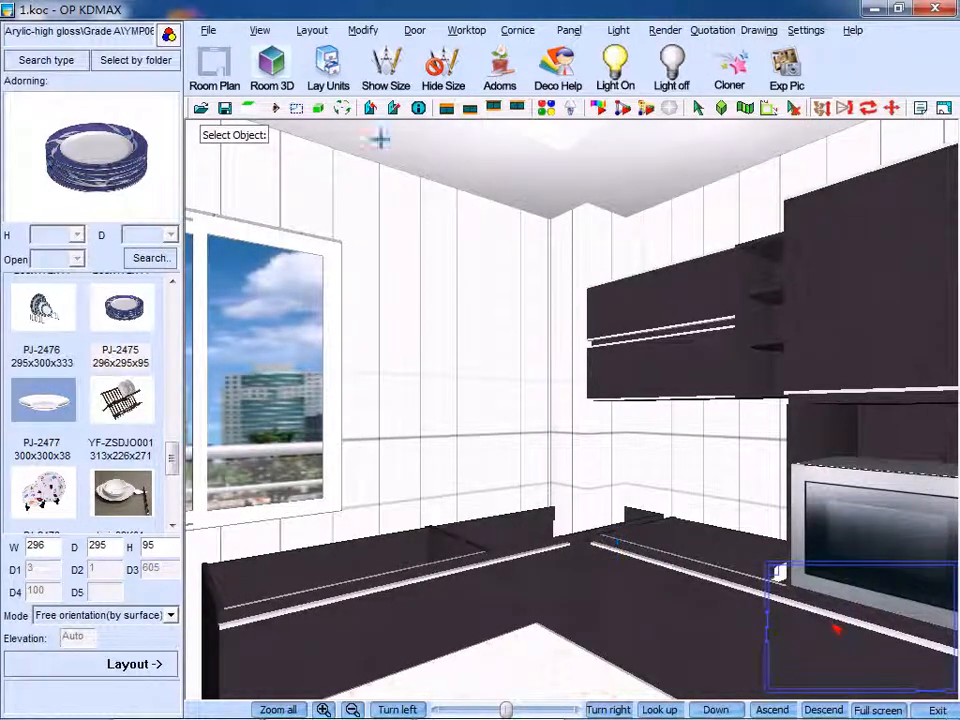
{"action": "left_click", "coordinate": [312, 30]}
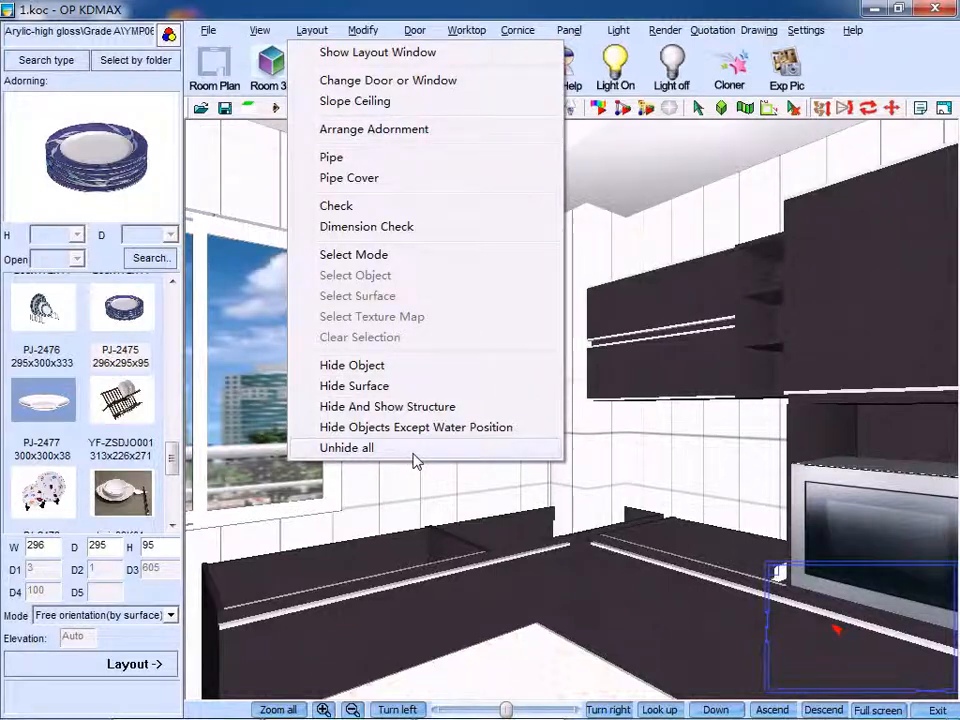
Unhide everything, then start Hide Surface and pick a kitchen surface to hide
{"action": "left_click", "coordinate": [346, 448]}
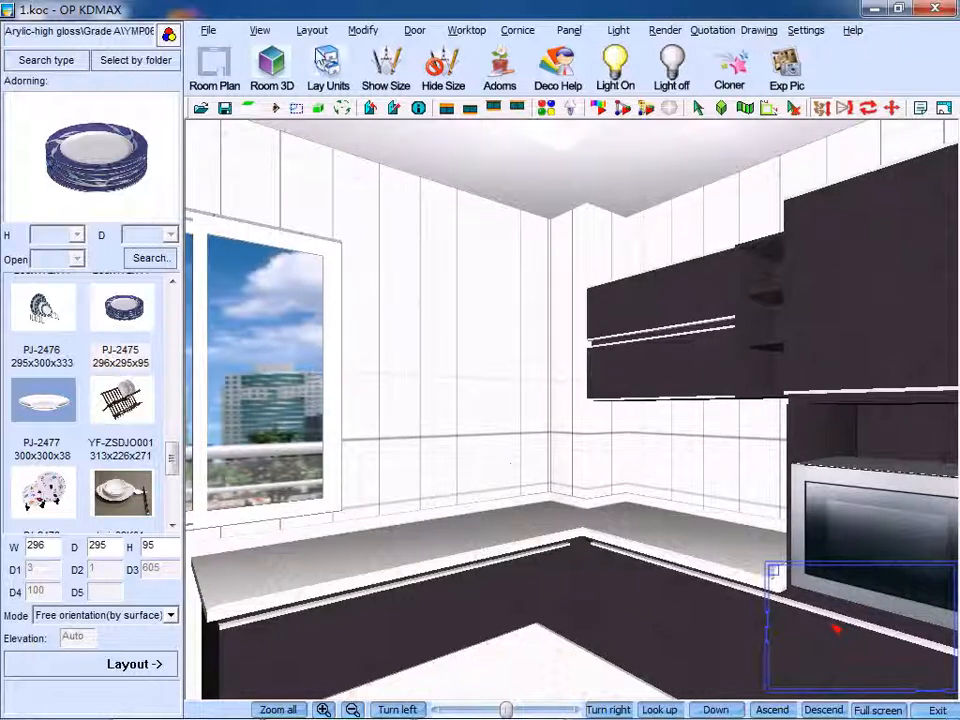
{"action": "left_click", "coordinate": [312, 30]}
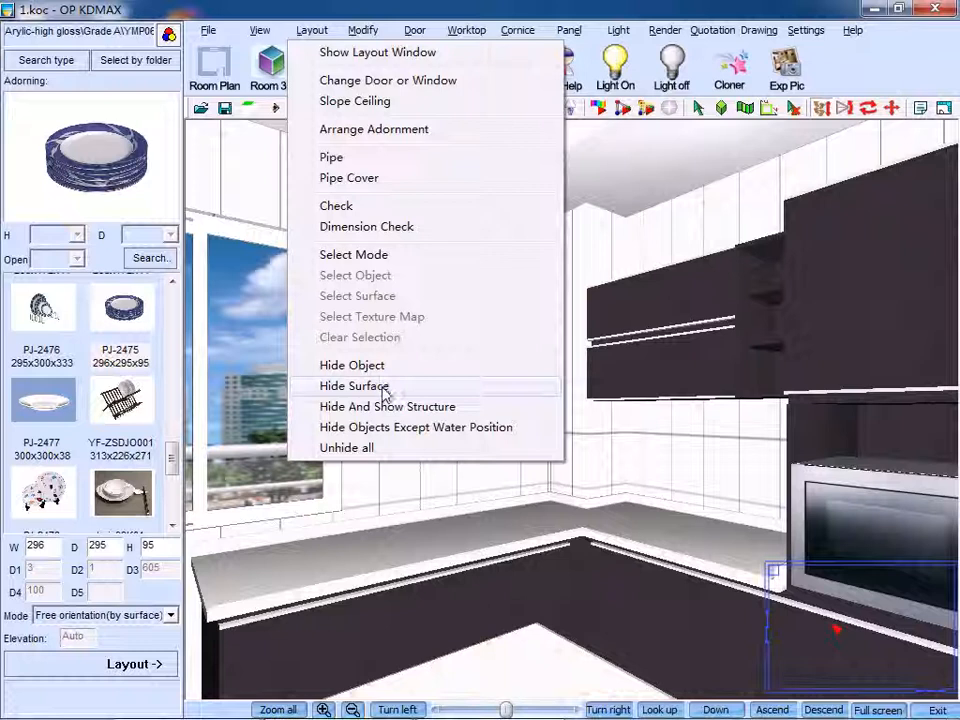
{"action": "left_click", "coordinate": [352, 386]}
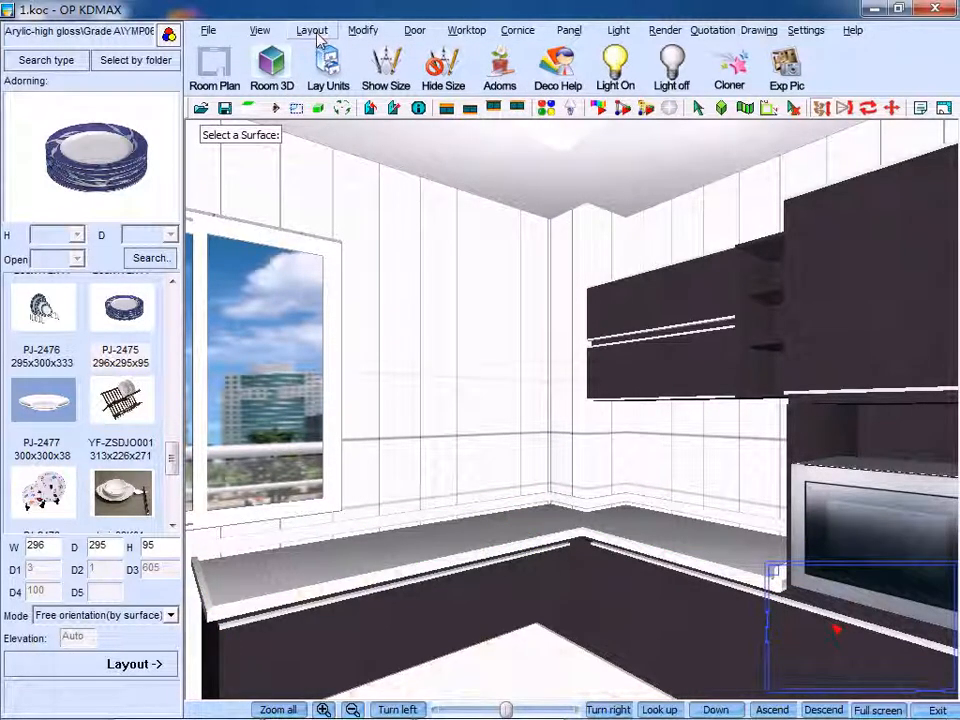
{"action": "left_click", "coordinate": [312, 30]}
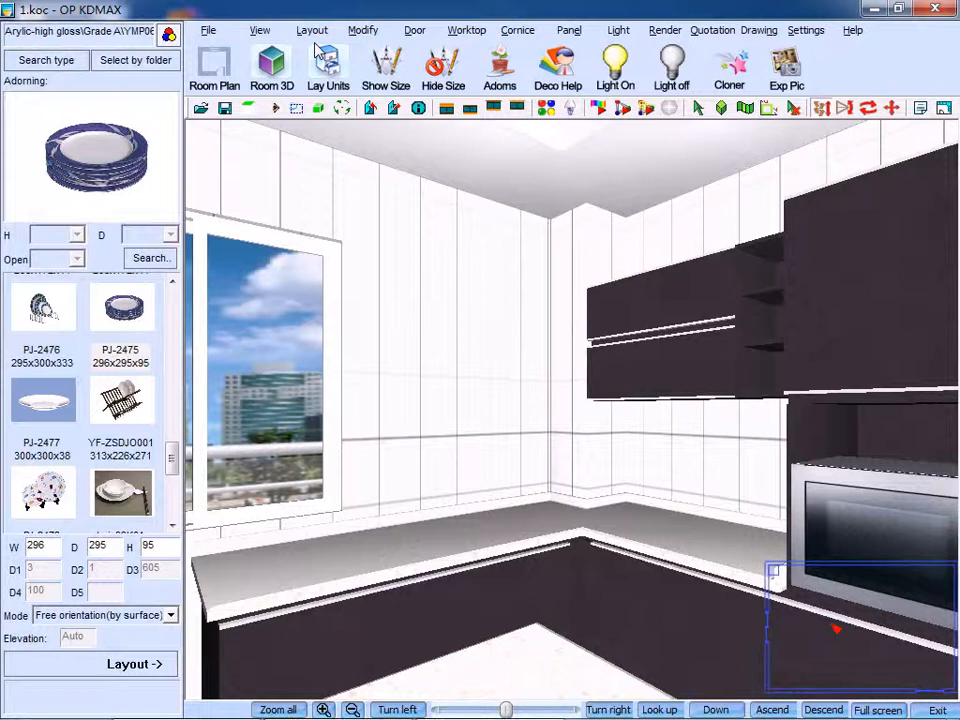
In Hide And Show Structure, hide Door & Window, then mark Ceiling to hide instead
{"action": "left_click", "coordinate": [312, 30]}
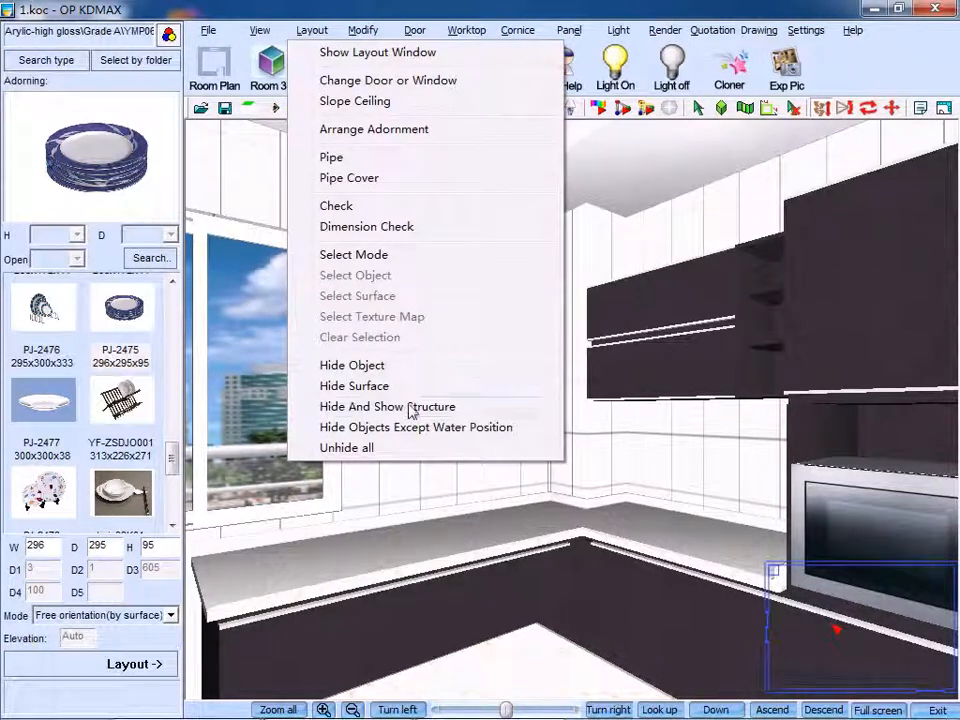
{"action": "mouse_move", "coordinate": [388, 408]}
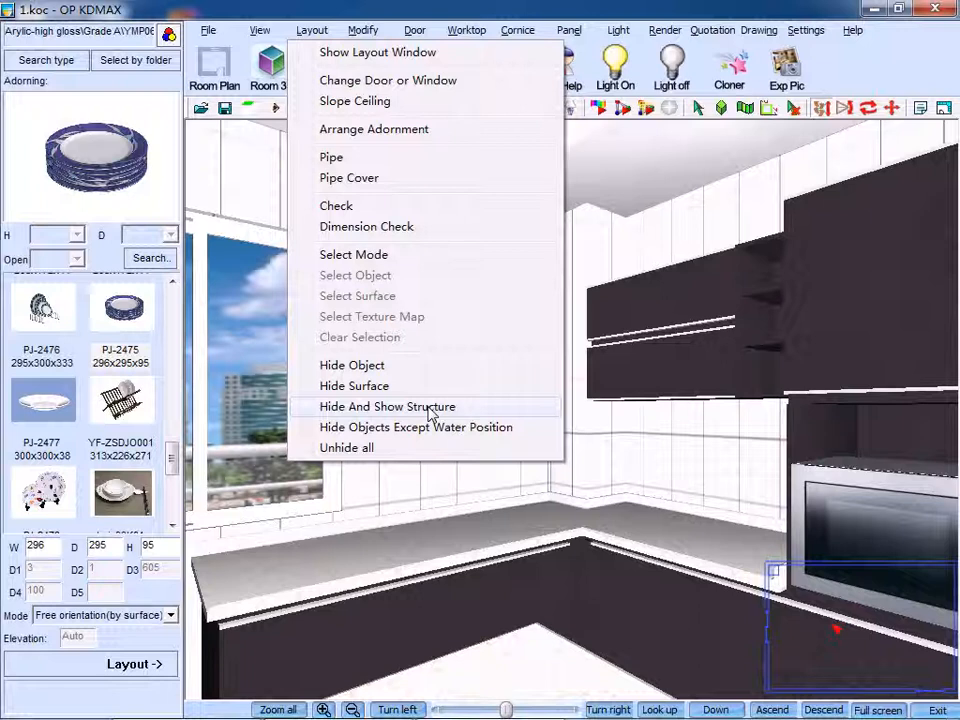
{"action": "left_click", "coordinate": [388, 406]}
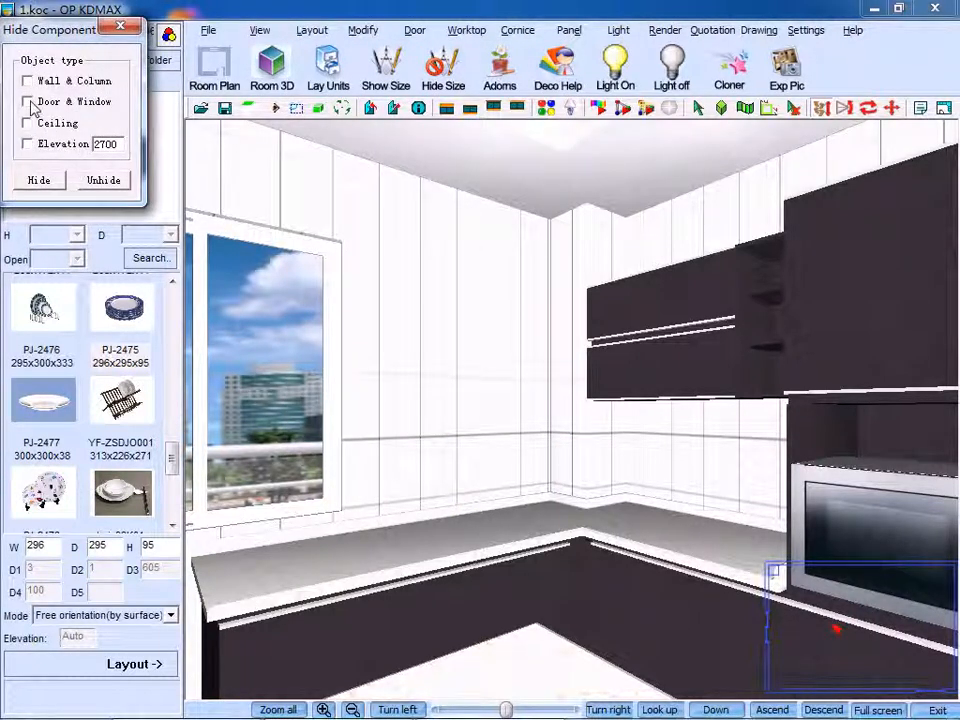
{"action": "left_click", "coordinate": [24, 100]}
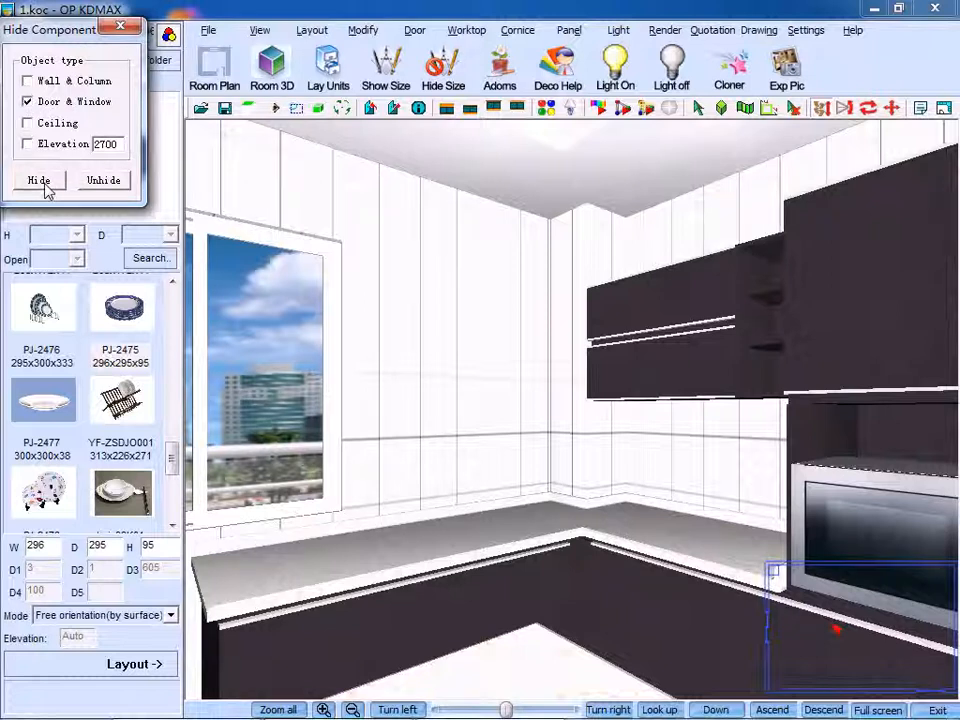
{"action": "left_click", "coordinate": [40, 180]}
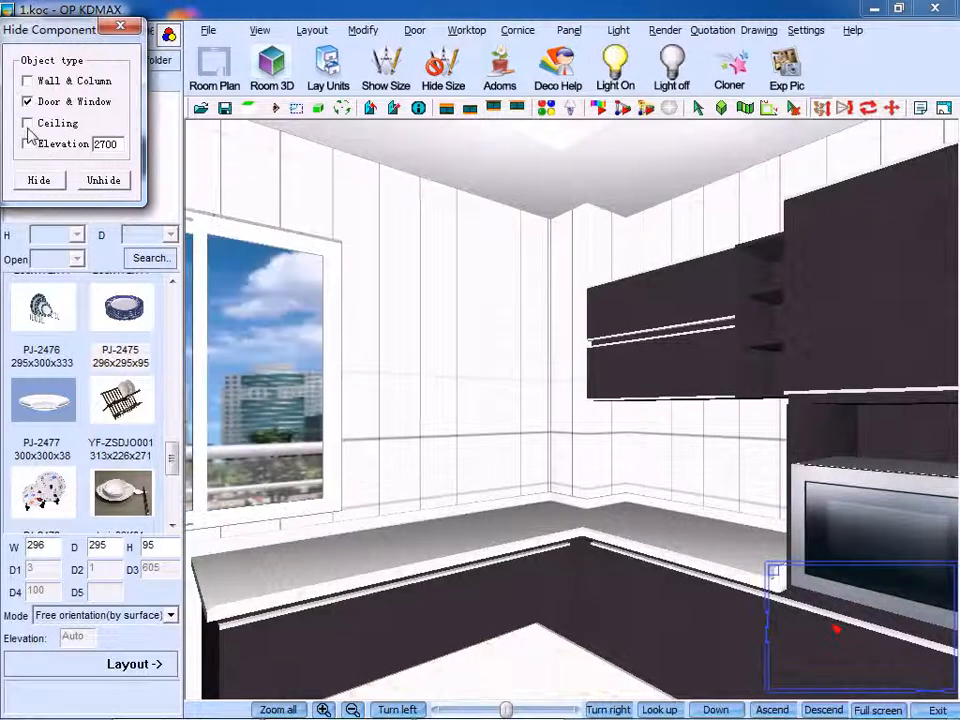
{"action": "left_click", "coordinate": [104, 180]}
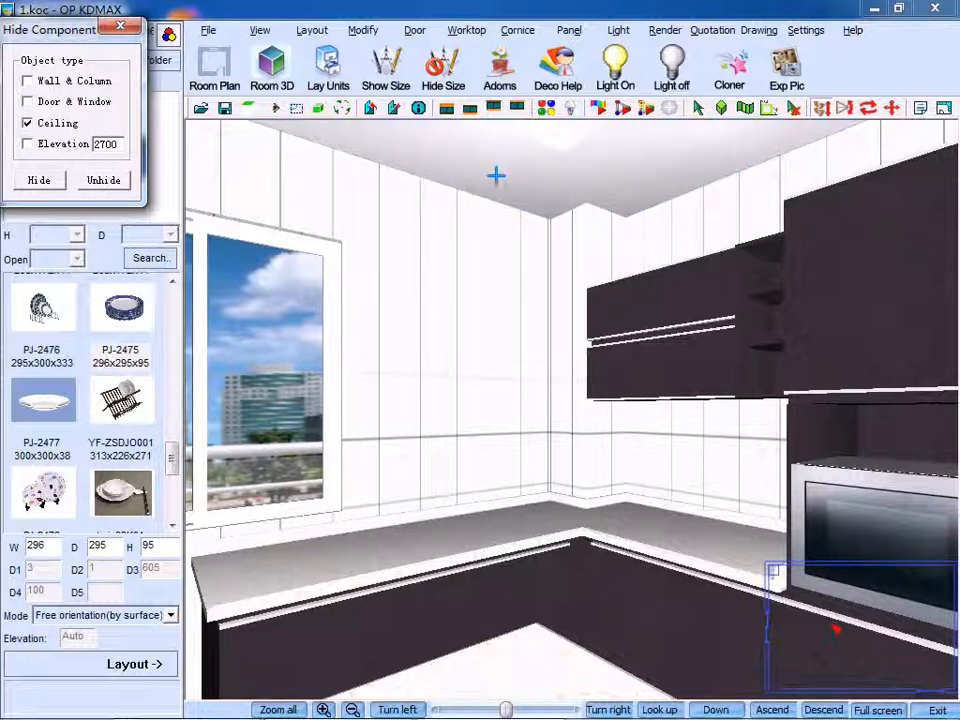
Hide all objects except the water position, leaving only walls, window and floor
{"action": "left_click", "coordinate": [312, 30]}
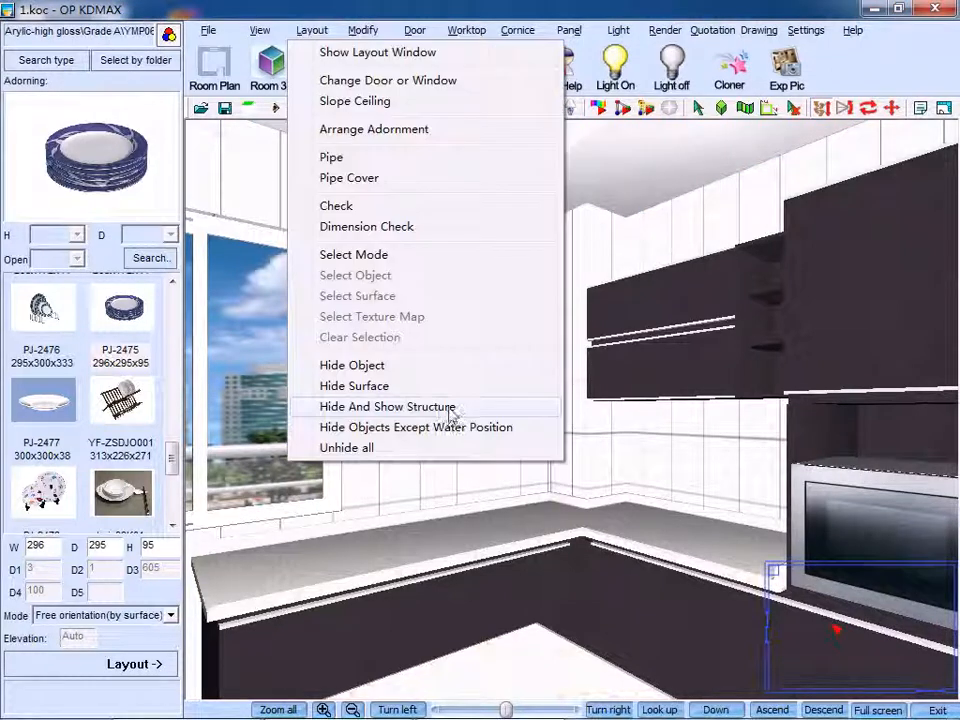
{"action": "mouse_move", "coordinate": [428, 442]}
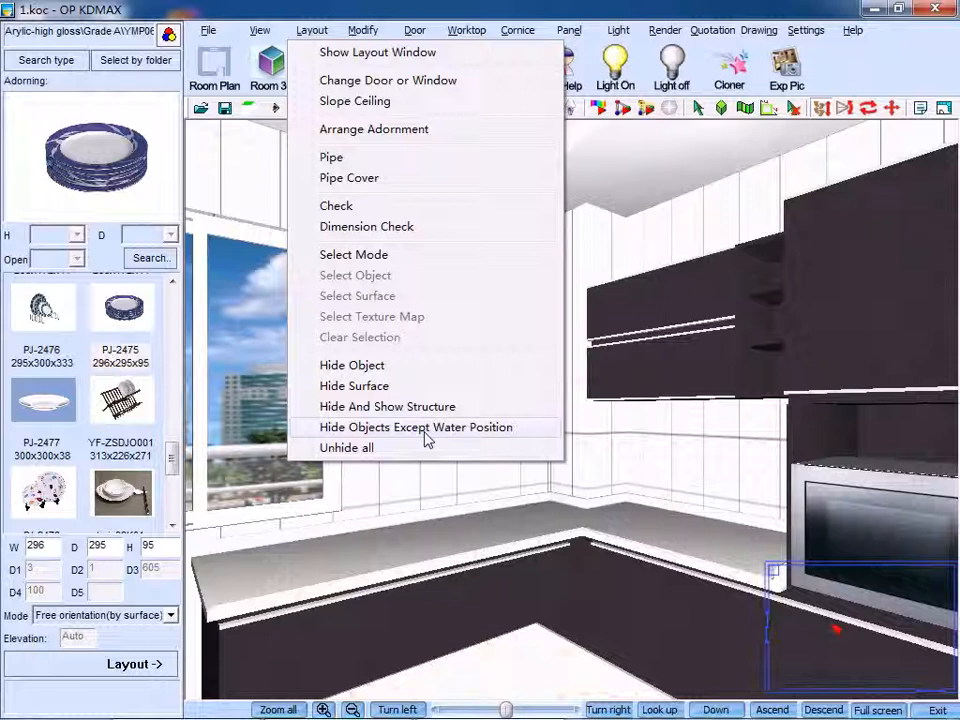
{"action": "mouse_move", "coordinate": [382, 438]}
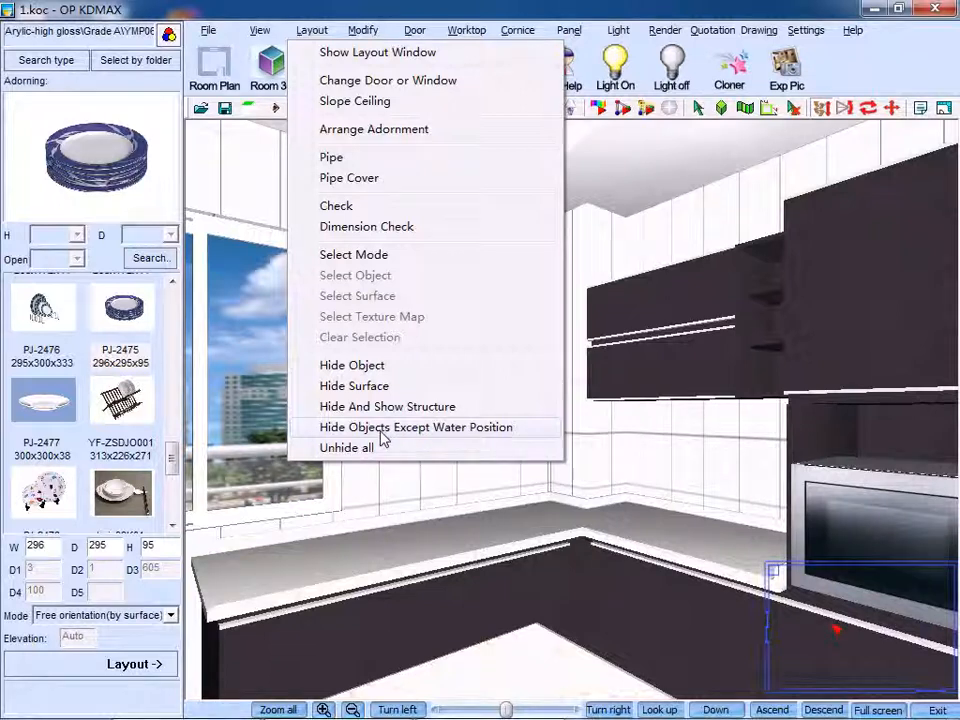
{"action": "left_click", "coordinate": [416, 428]}
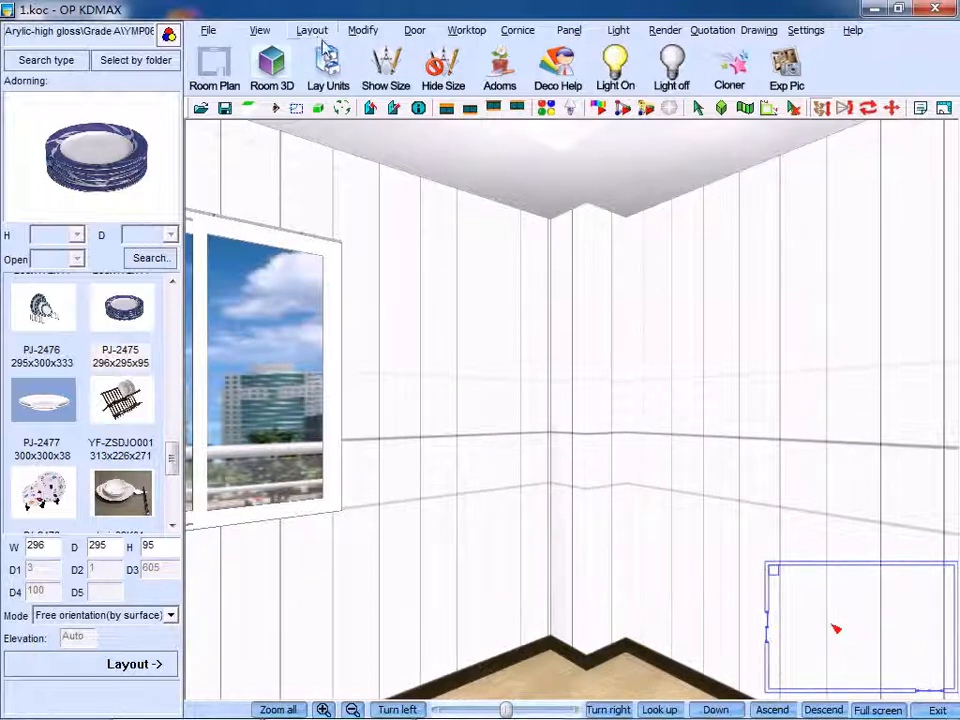
{"action": "left_click", "coordinate": [312, 30]}
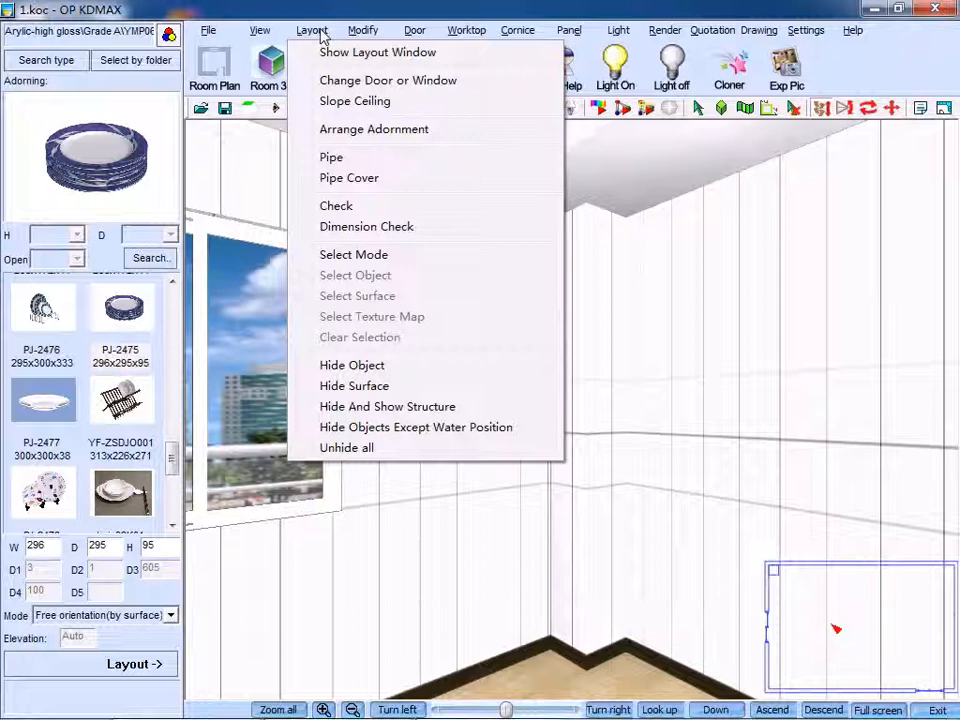